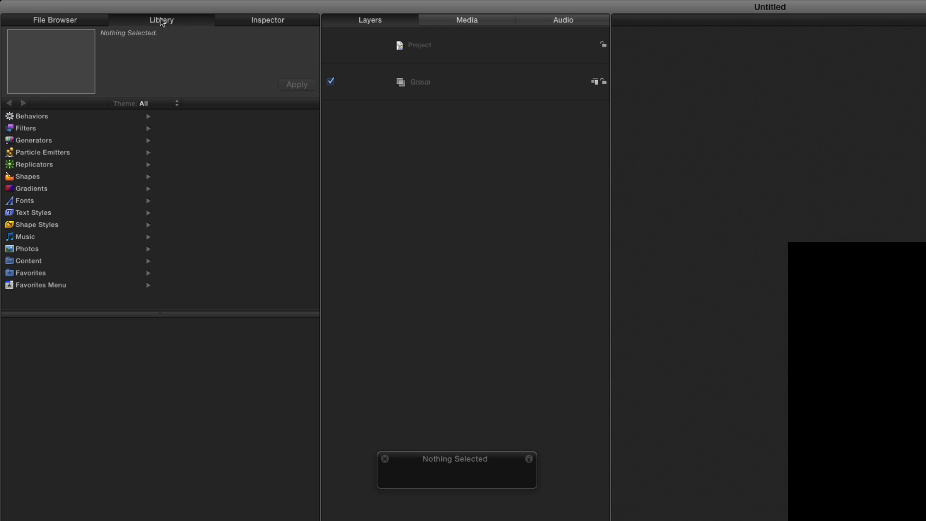
Add the Numbers text generator from the Library's Text Generators to the group
click(34, 139)
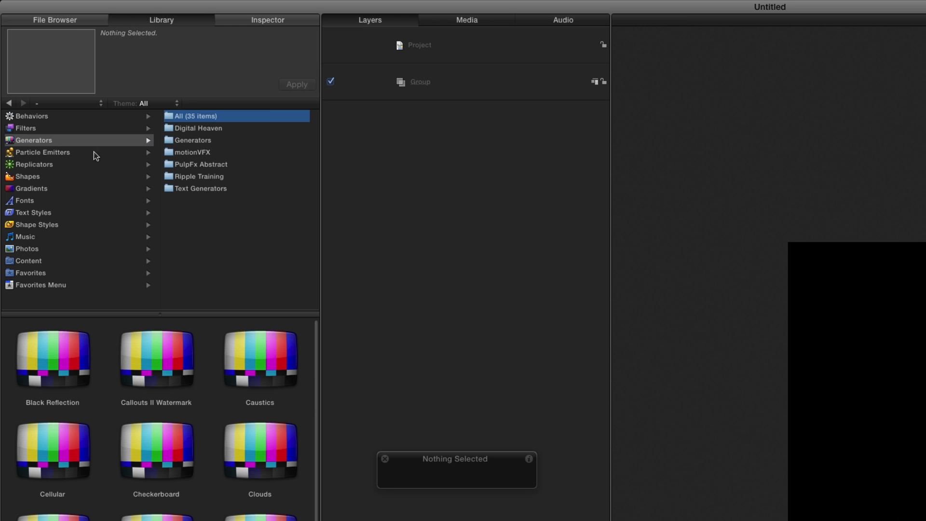
click(200, 188)
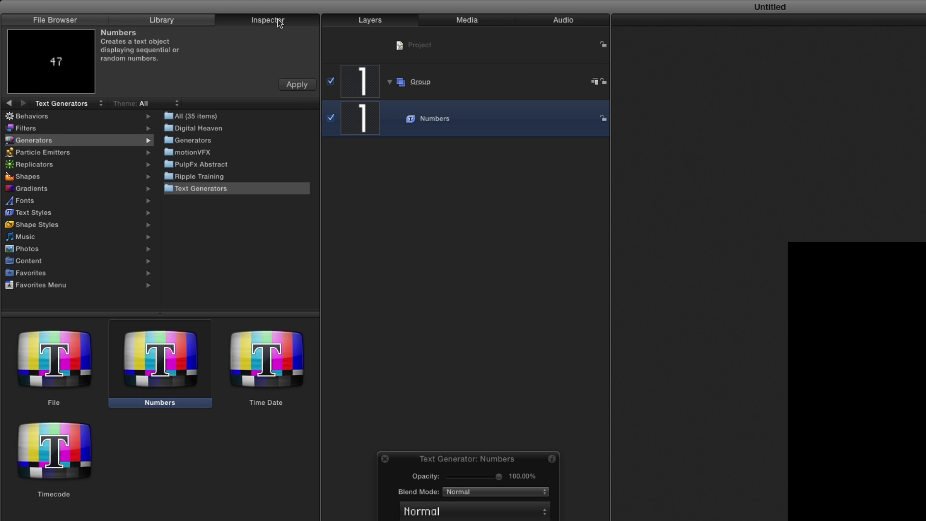
Give the Numbers layer the Foxley 816 font and a Start of 100, End of 999
click(267, 19)
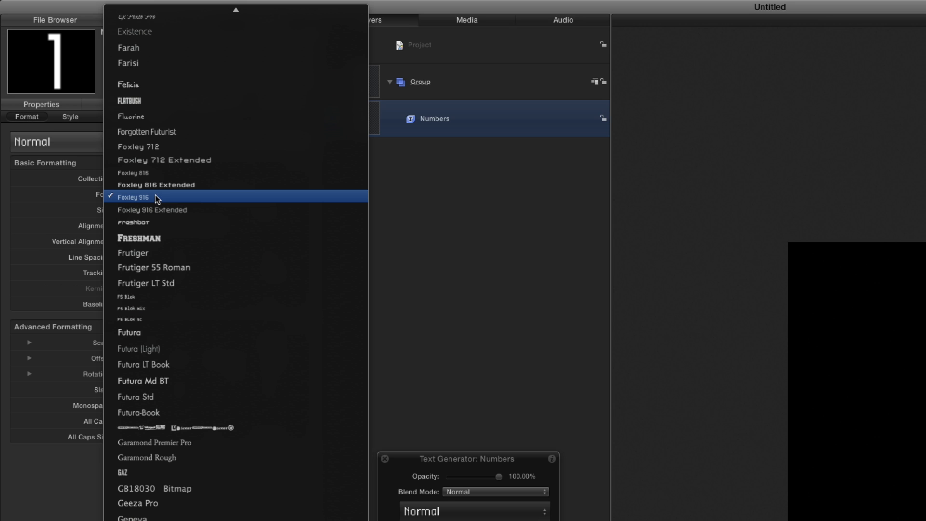
click(133, 197)
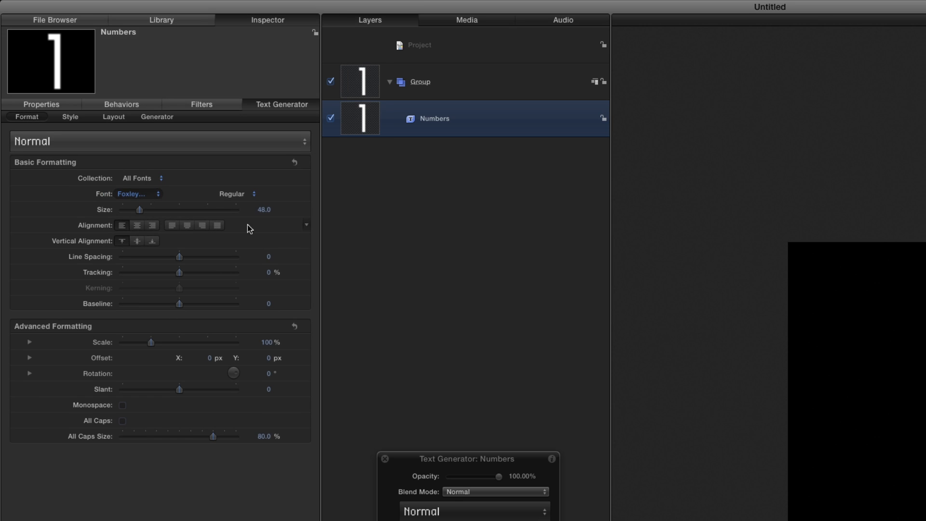
click(156, 117)
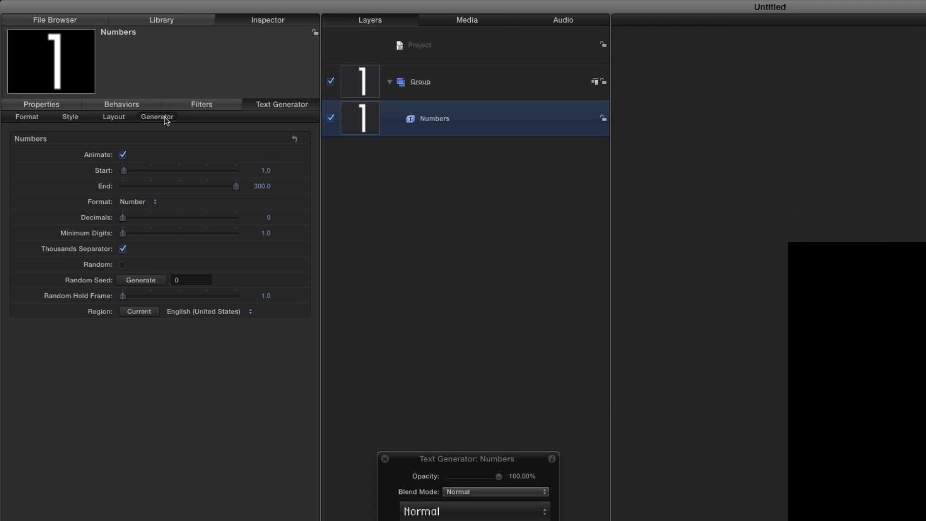
text(100)
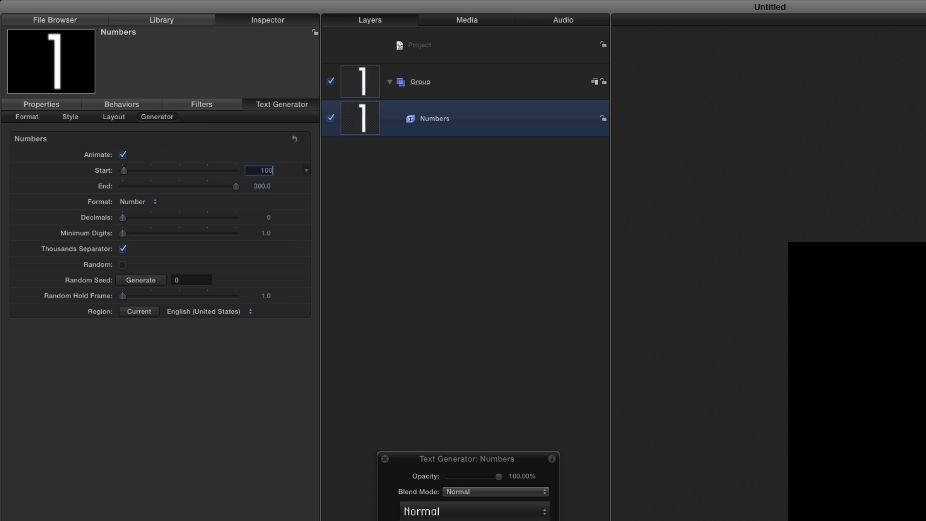
text(999)
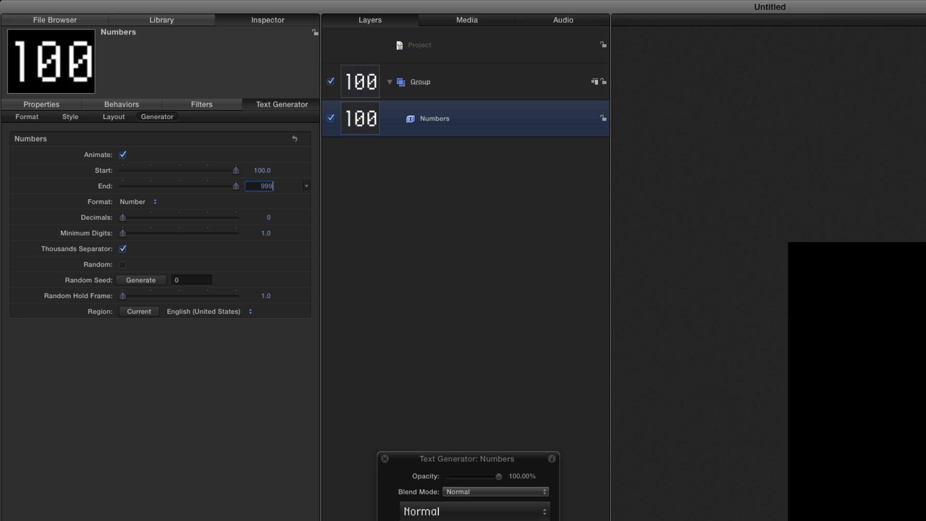
click(122, 264)
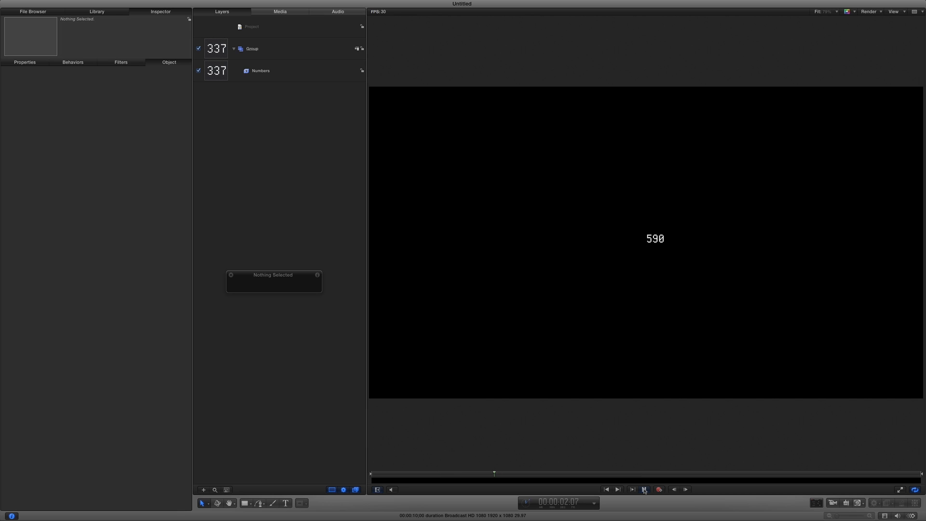
Replicate the Numbers layer into a 15-column, 60-row grid with Random Start Frame on
click(606, 489)
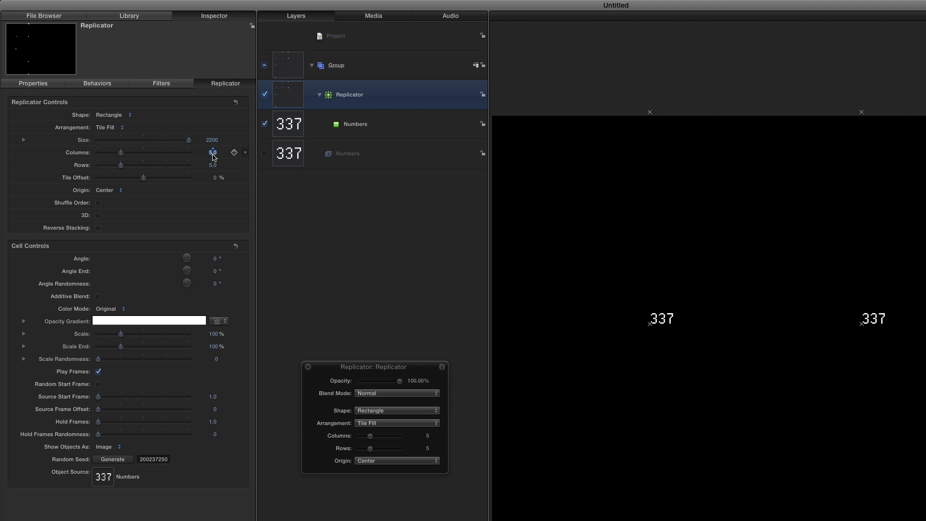
drag(120, 152, 166, 152)
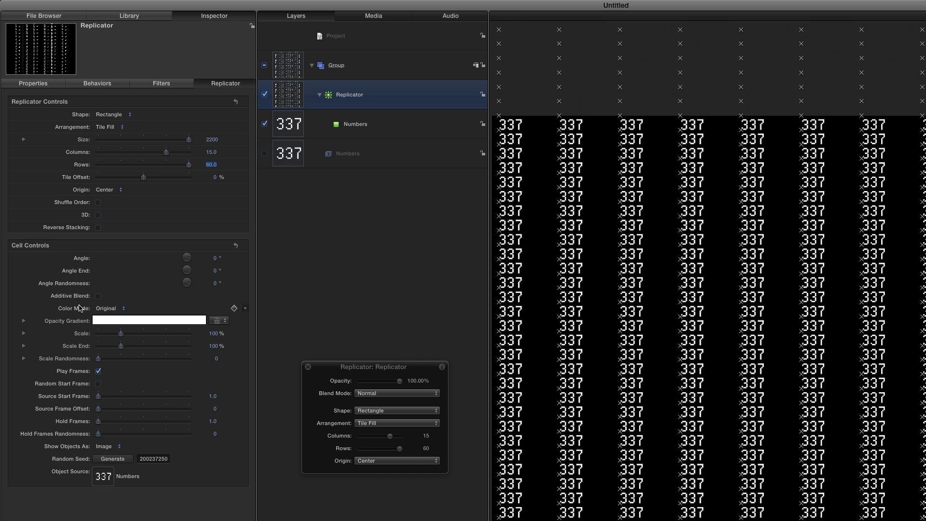
click(98, 383)
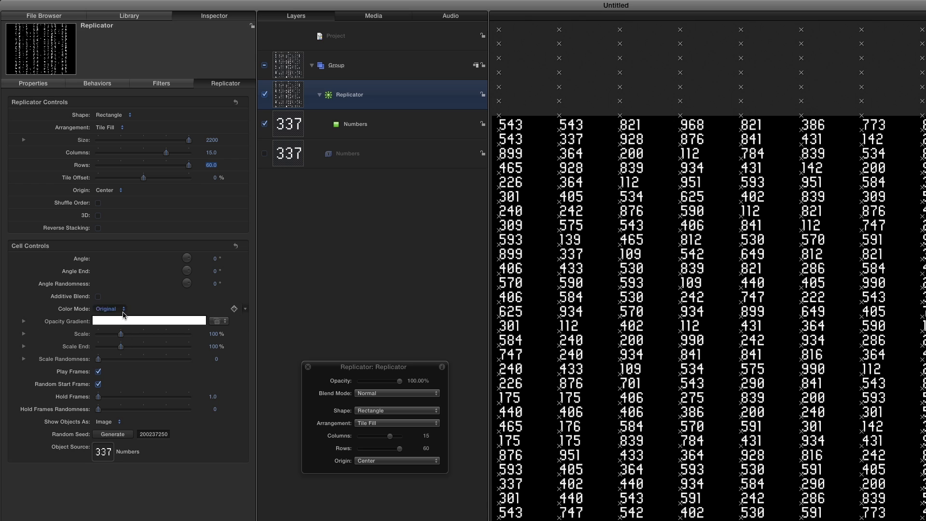
Set Color Mode to Pick From Color Range and edit the range's colours with the picker
click(109, 309)
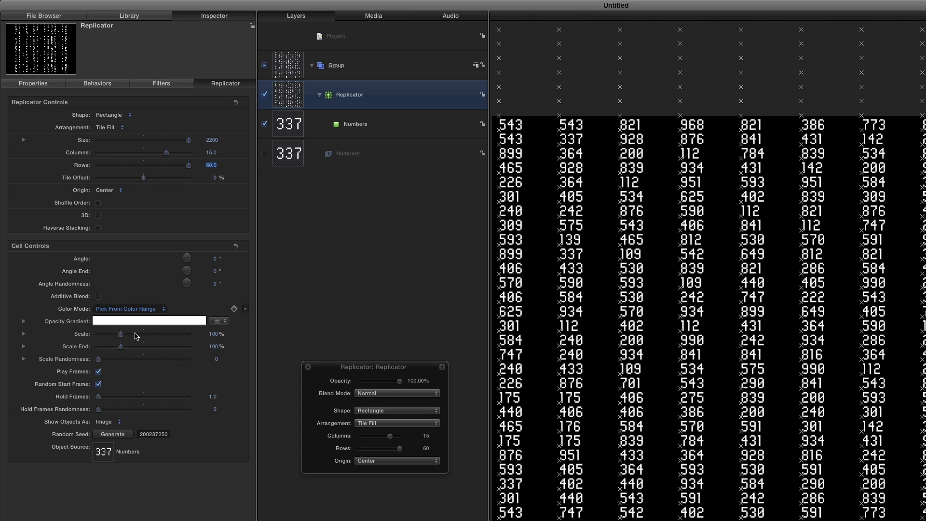
click(23, 308)
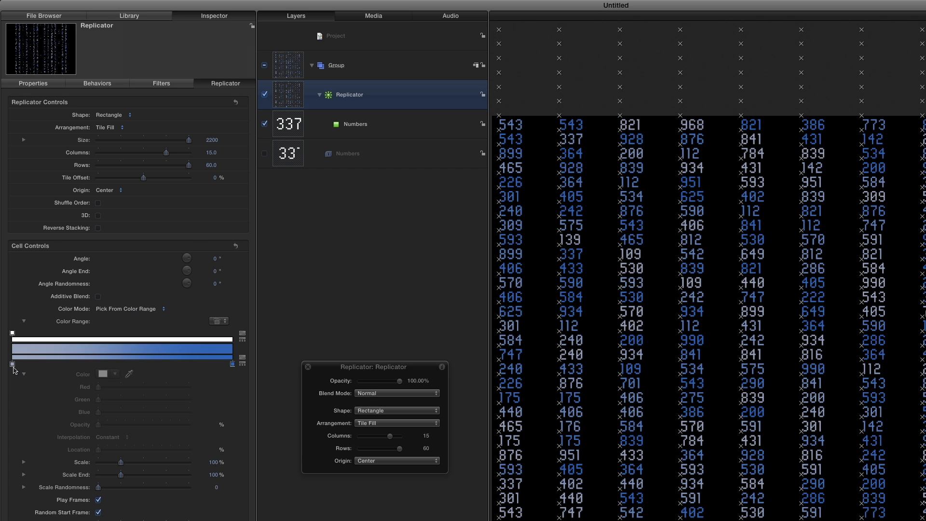
click(11, 363)
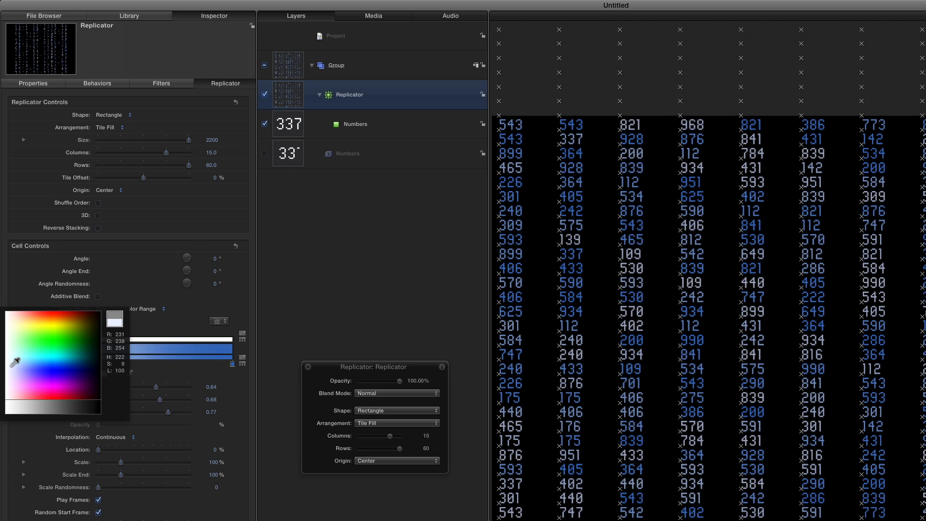
click(37, 353)
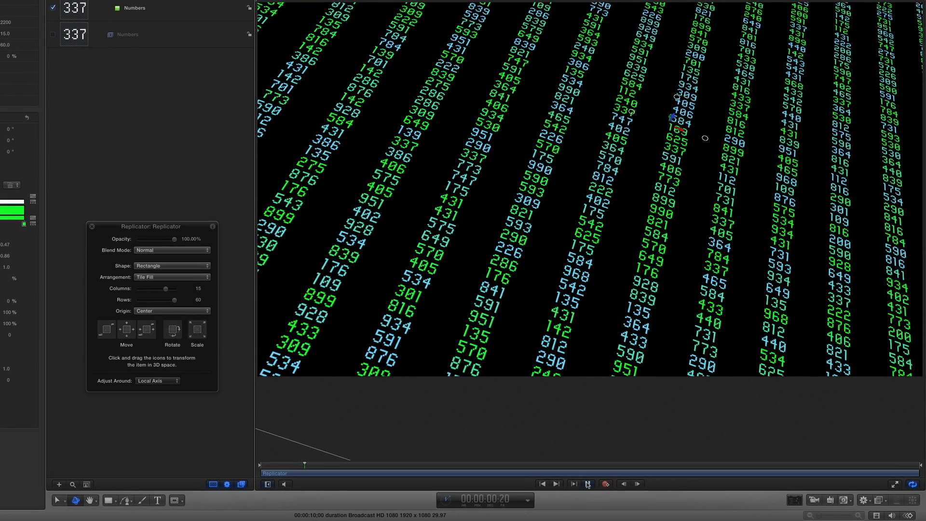
Preview the tilted blue-and-green grid and bring up the replicator's filter categories
click(586, 484)
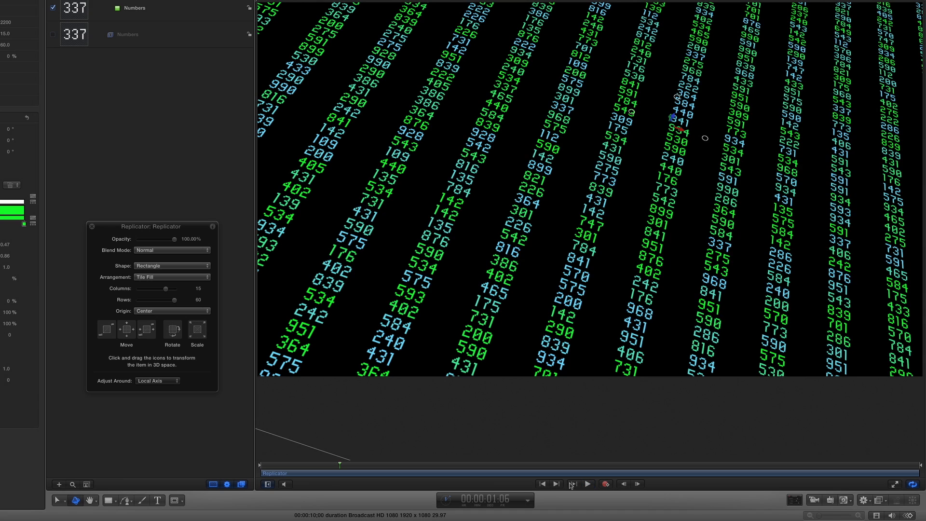
click(878, 500)
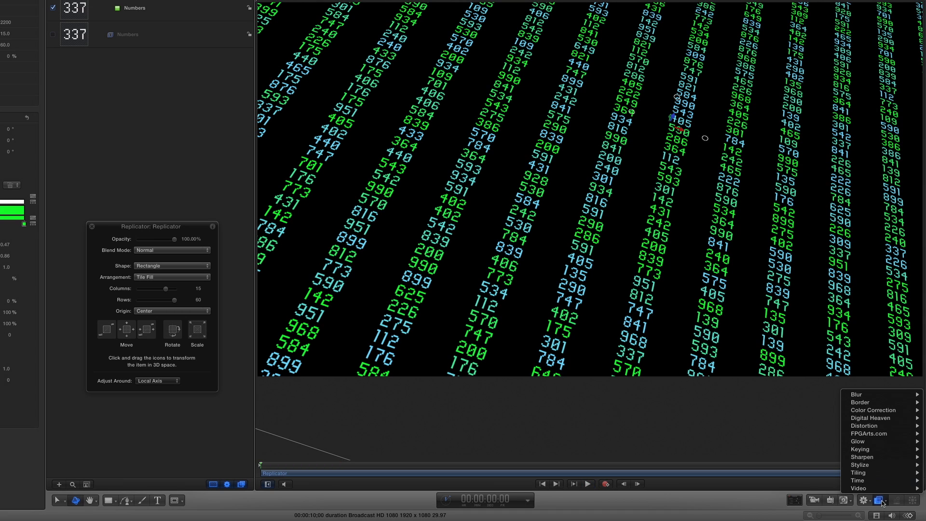
mouse_move(859, 472)
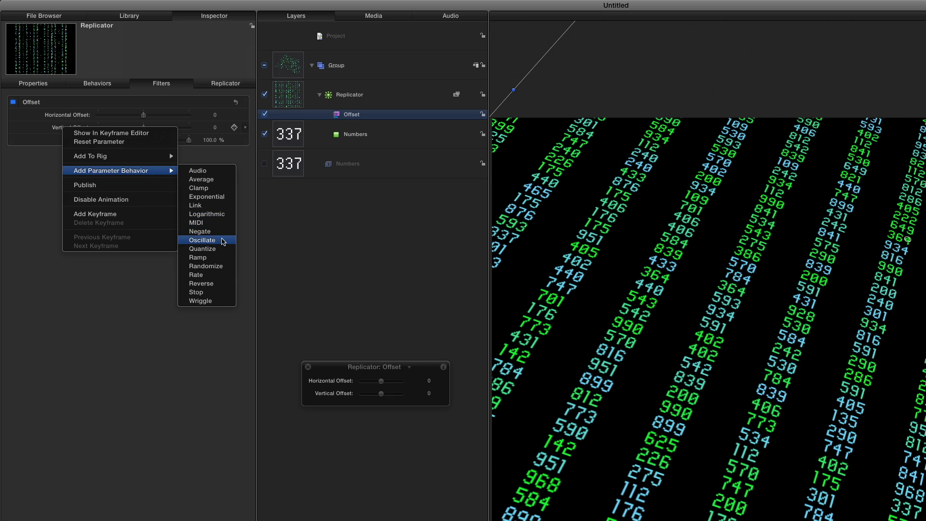
Oscillate the Offset filter's Vertical Offset with a Sawtooth wave at speed 2 so columns slide
click(201, 241)
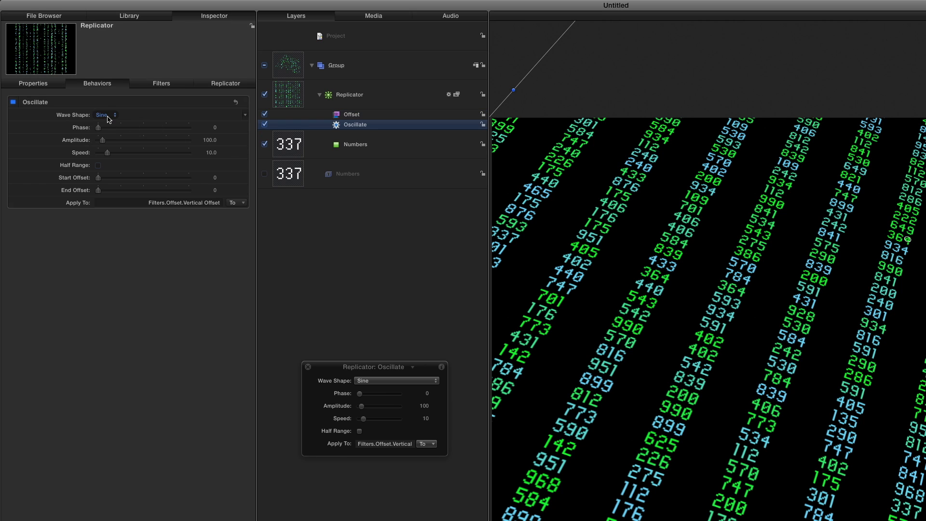
click(106, 115)
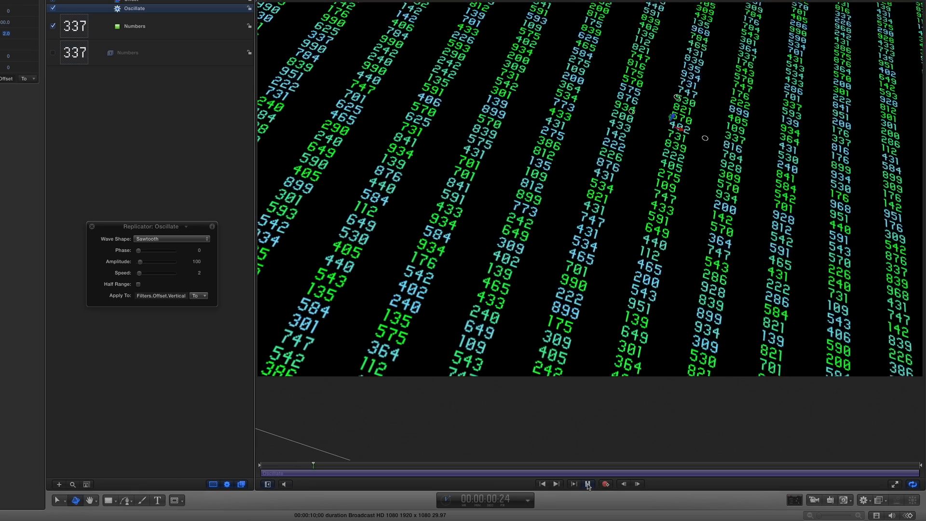
click(542, 483)
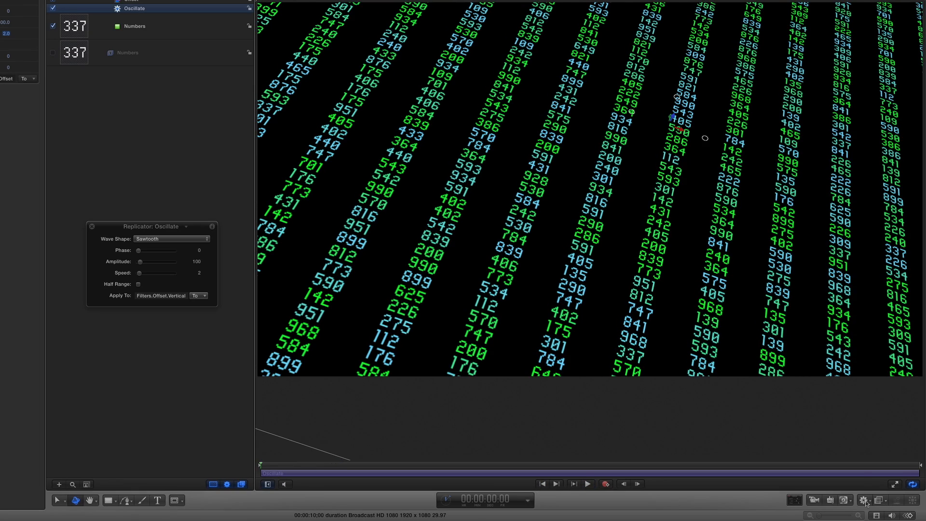
Add a Sequence Replicator passing 0% Opacity Through the cells with spread 20 and 30 loops
click(863, 500)
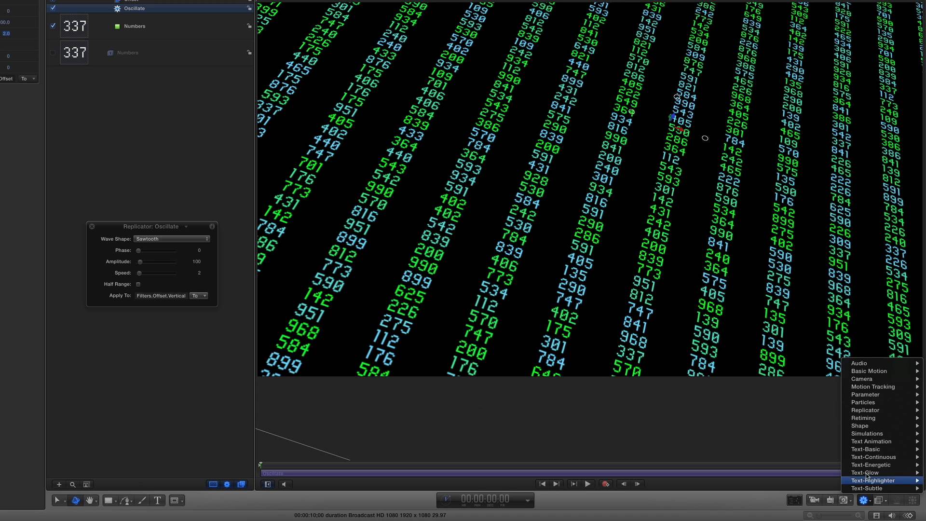
mouse_move(865, 410)
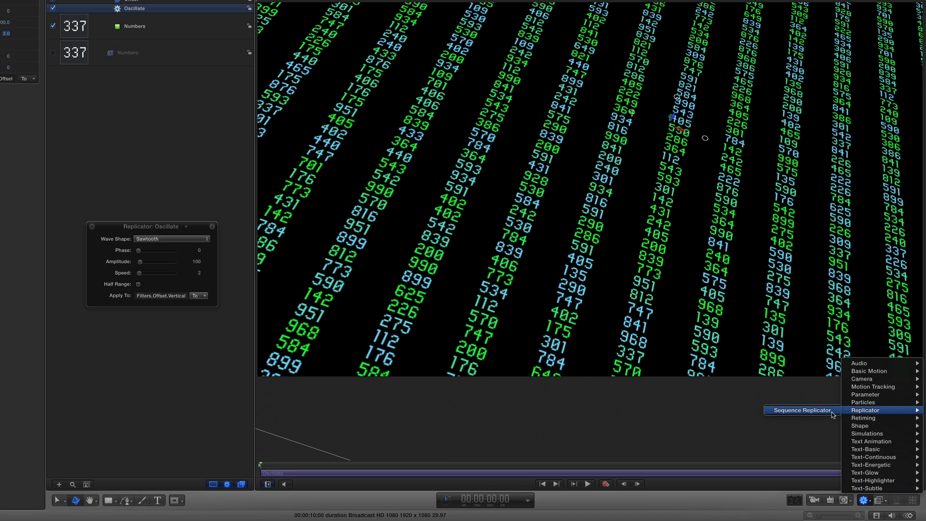
click(799, 410)
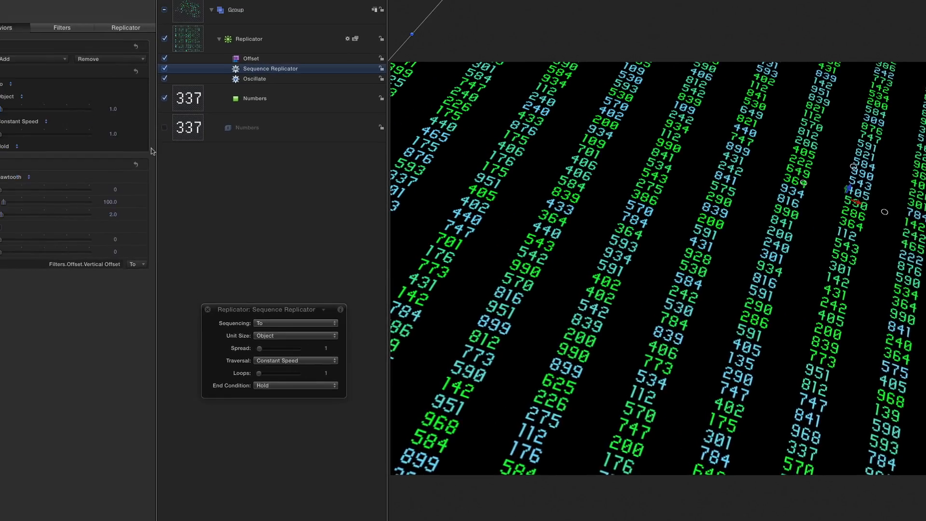
click(144, 125)
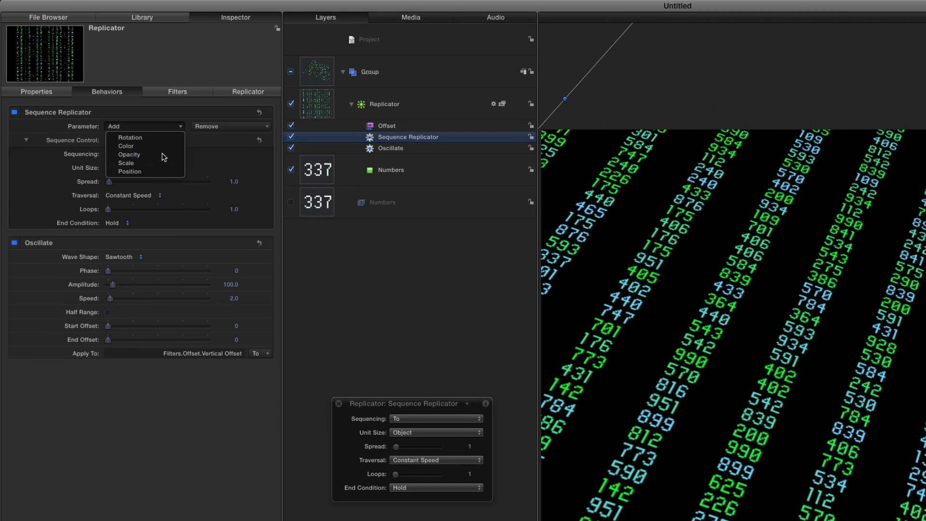
click(129, 154)
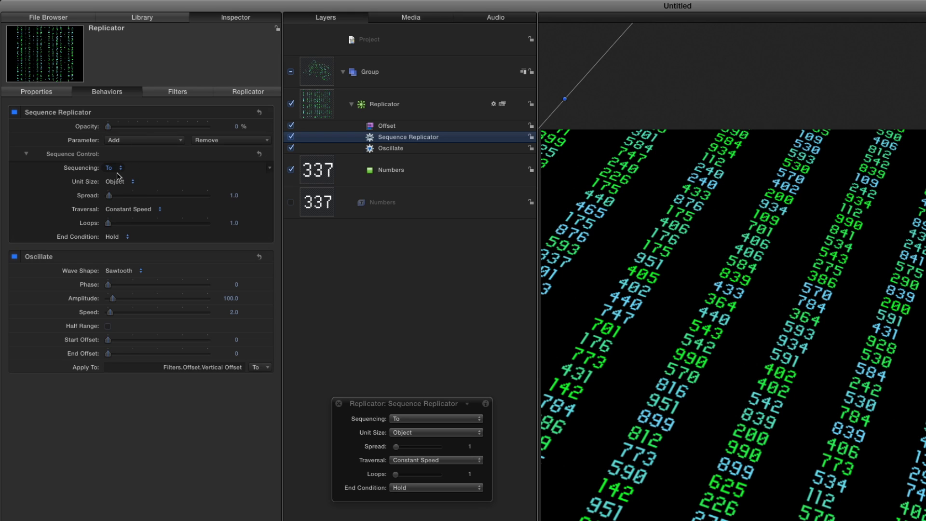
click(113, 168)
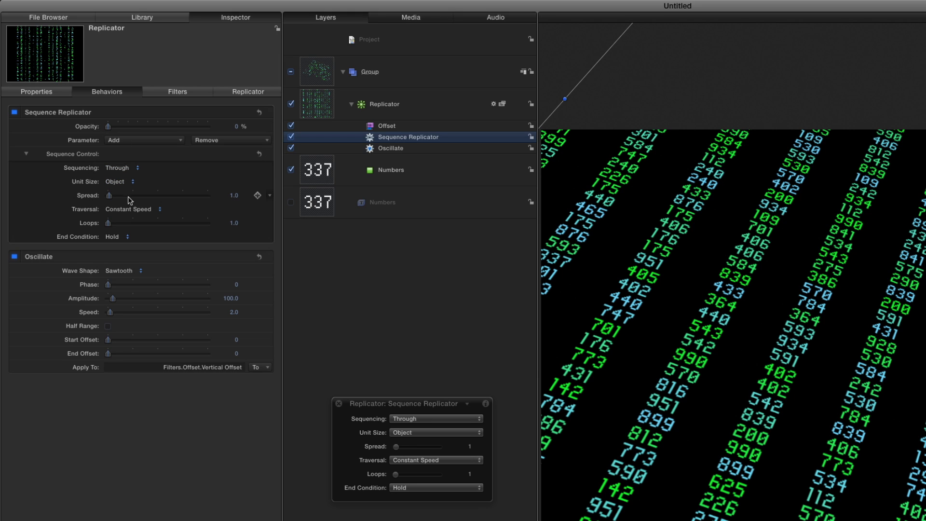
drag(109, 195, 128, 195)
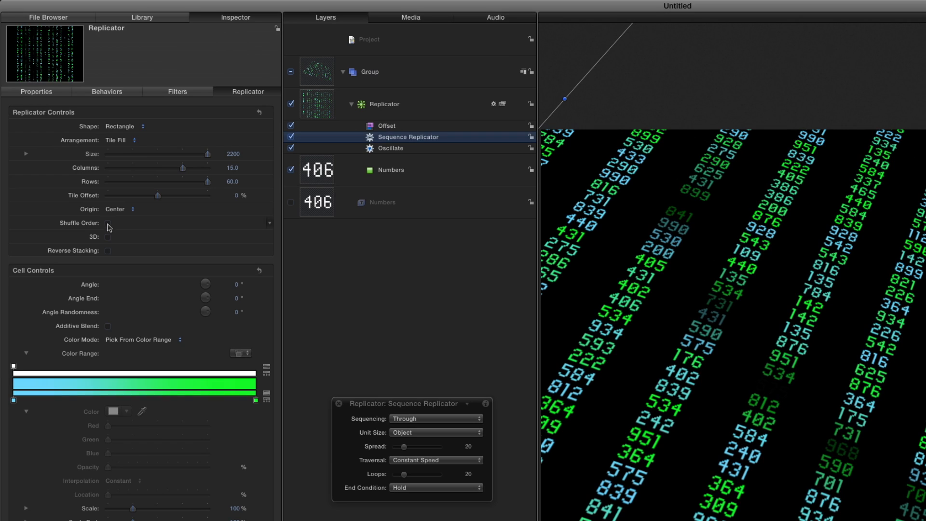
Tick Shuffle Order on the replicator and make a Clone Layer of it
click(107, 223)
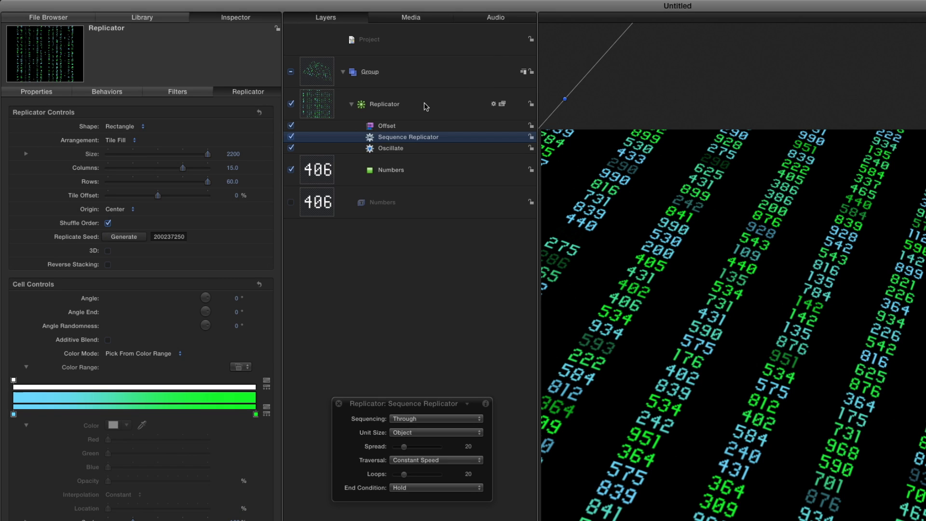
click(385, 104)
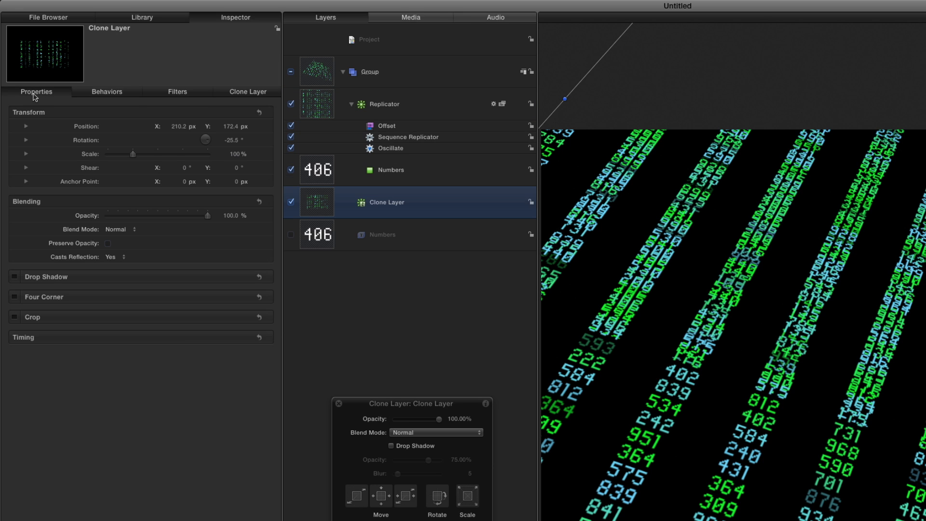
Apply a Gaussian Blur filter to the selected Clone Layer
click(236, 153)
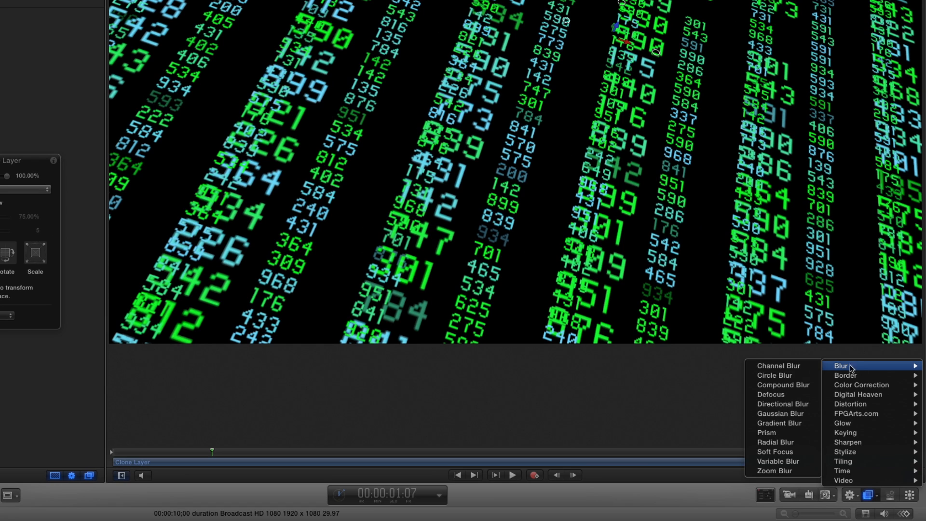
click(780, 414)
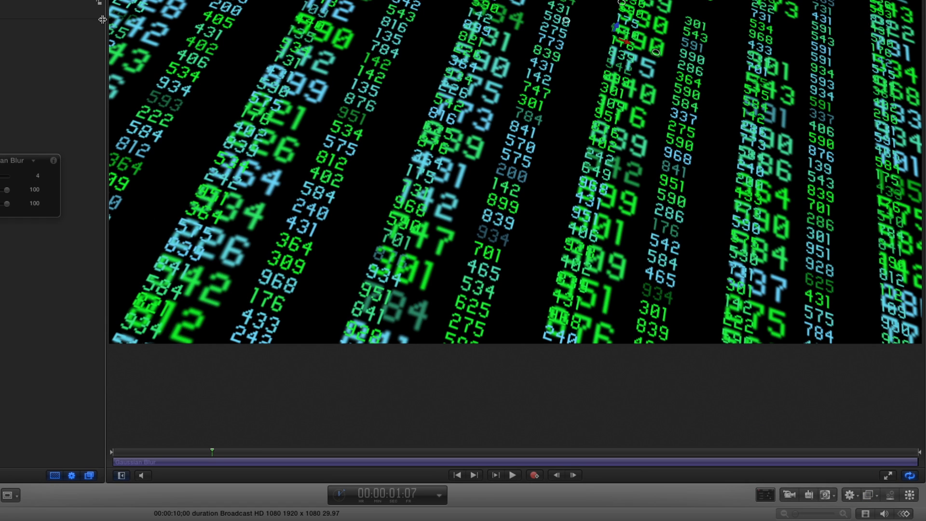